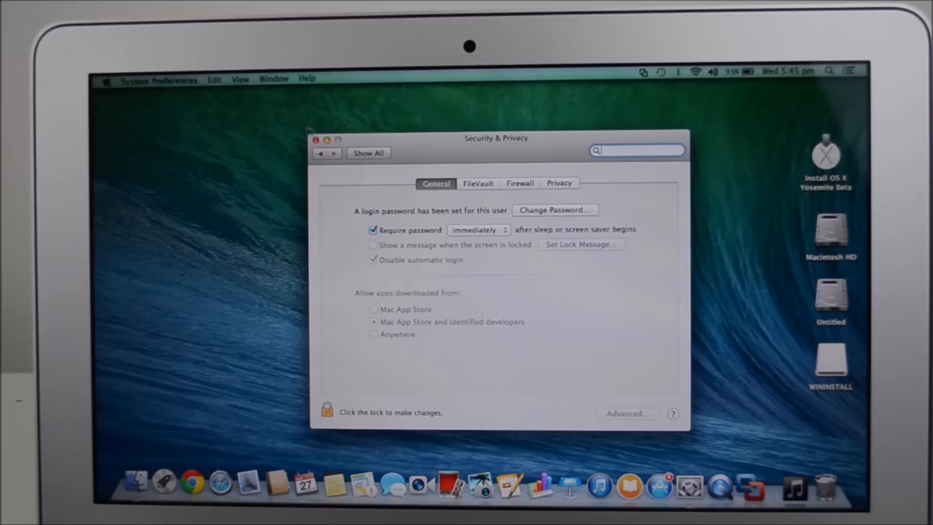
Close the Security & Privacy window to leave only the desktop.
left_click(316, 140)
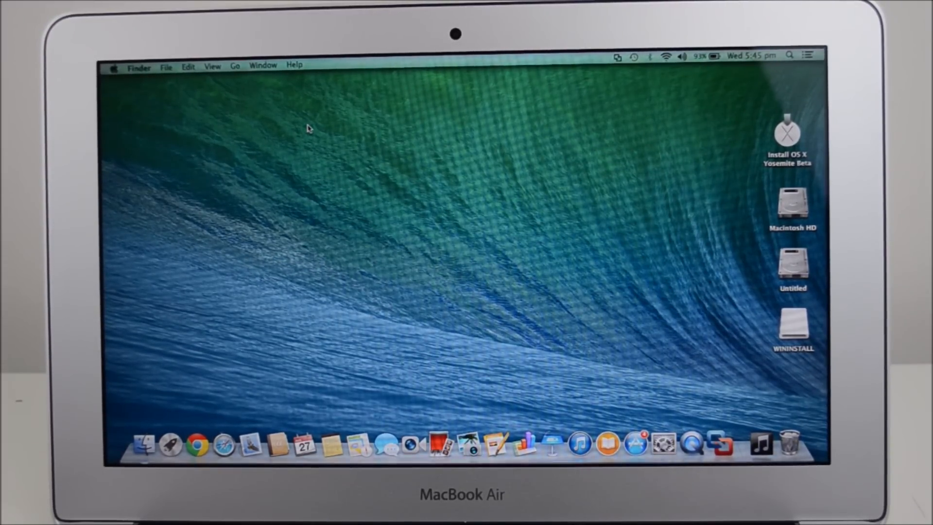
Sleep the Mac from the Apple menu, then unlock it with the account password.
left_click(113, 65)
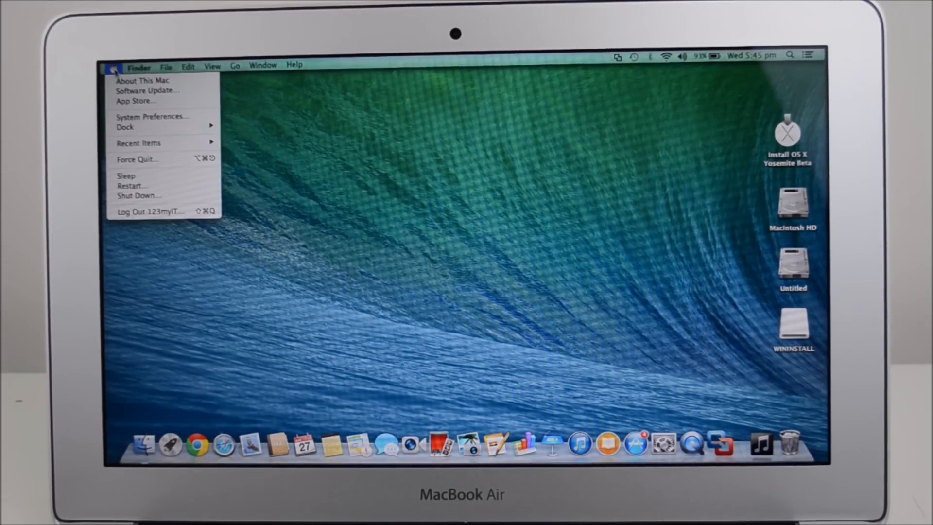
left_click(150, 211)
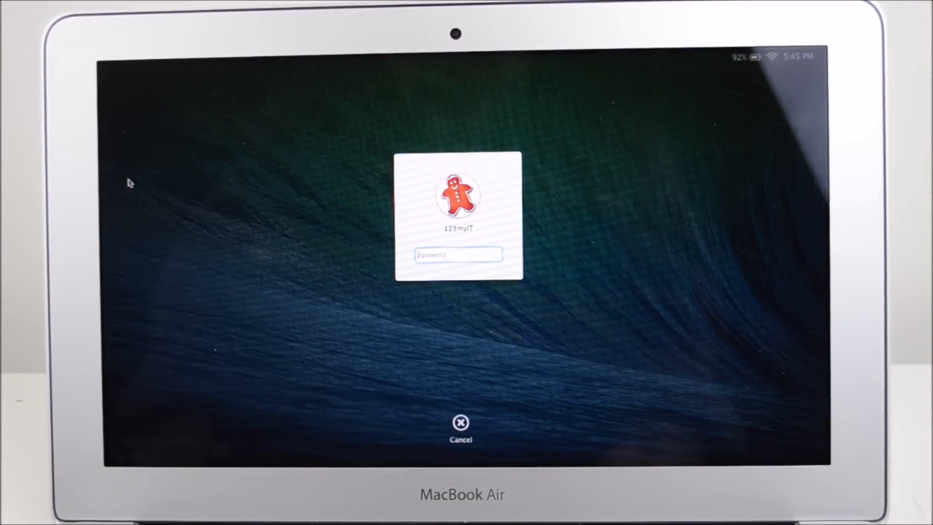
type("••")
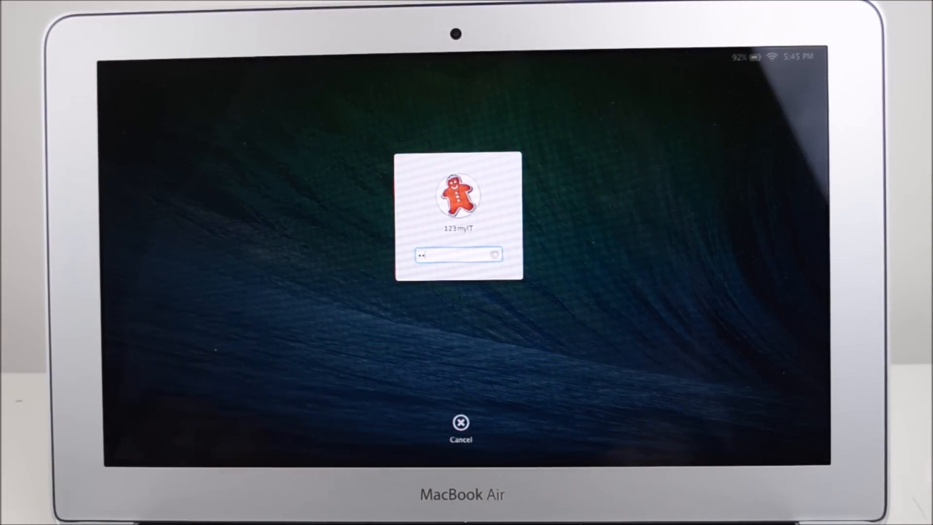
type("•")
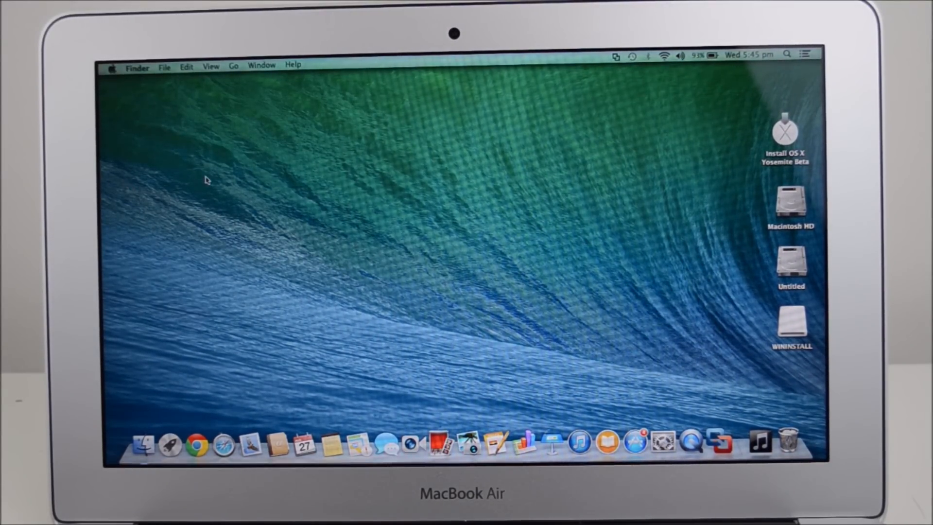
mouse_move(218, 159)
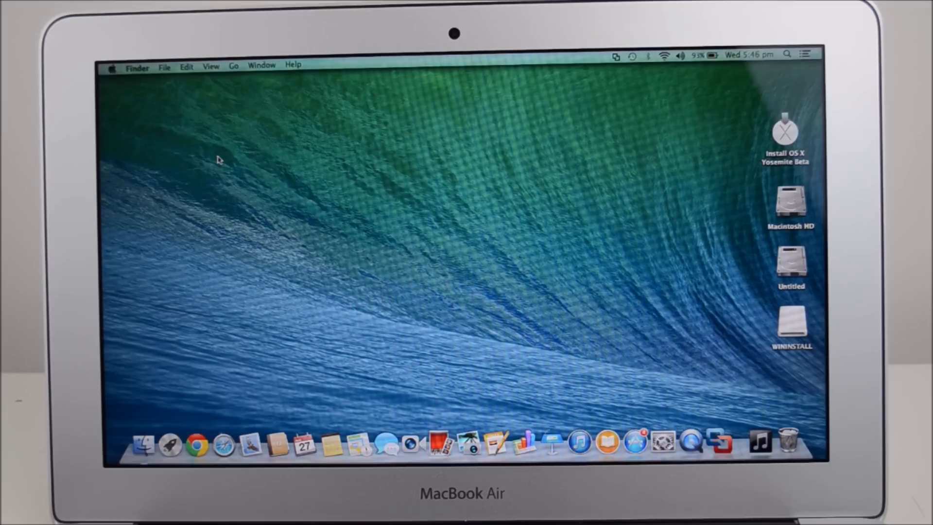
mouse_move(353, 311)
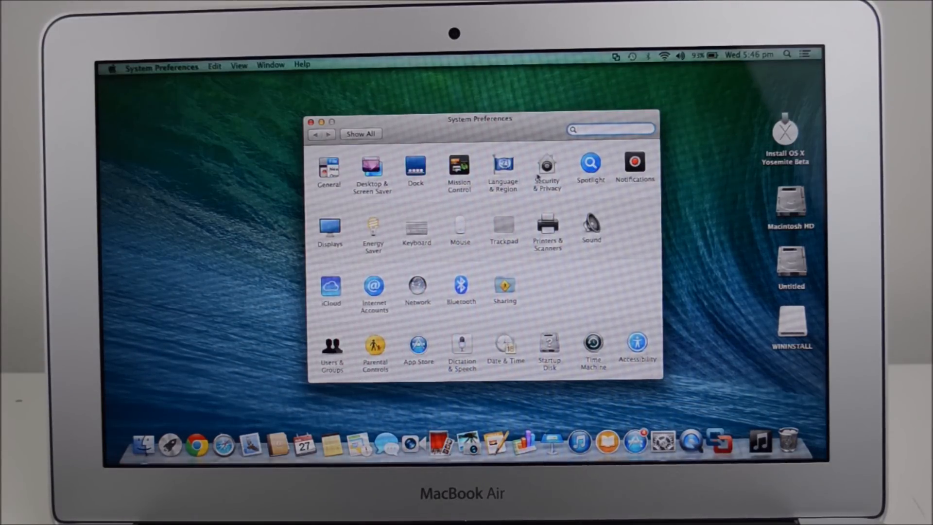
Open Security & Privacy on its General tab.
left_click(546, 165)
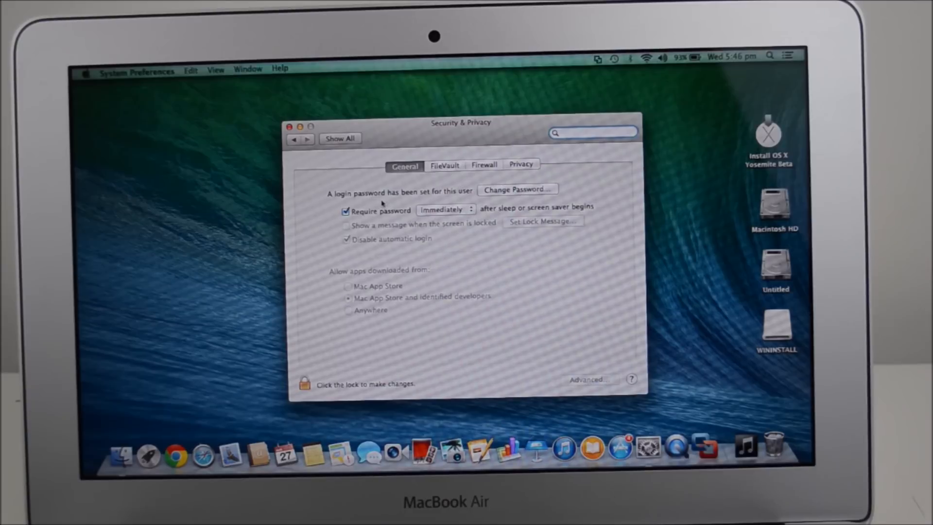
mouse_move(443, 199)
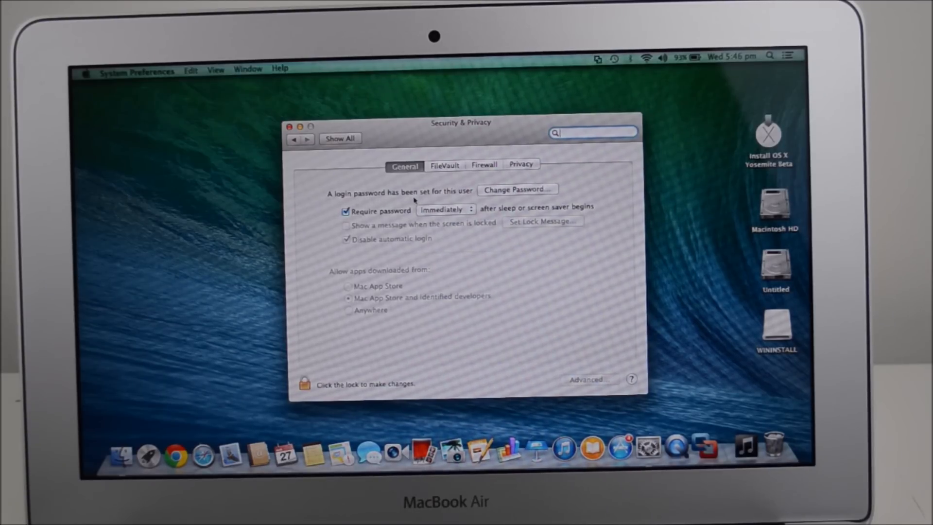
mouse_move(494, 203)
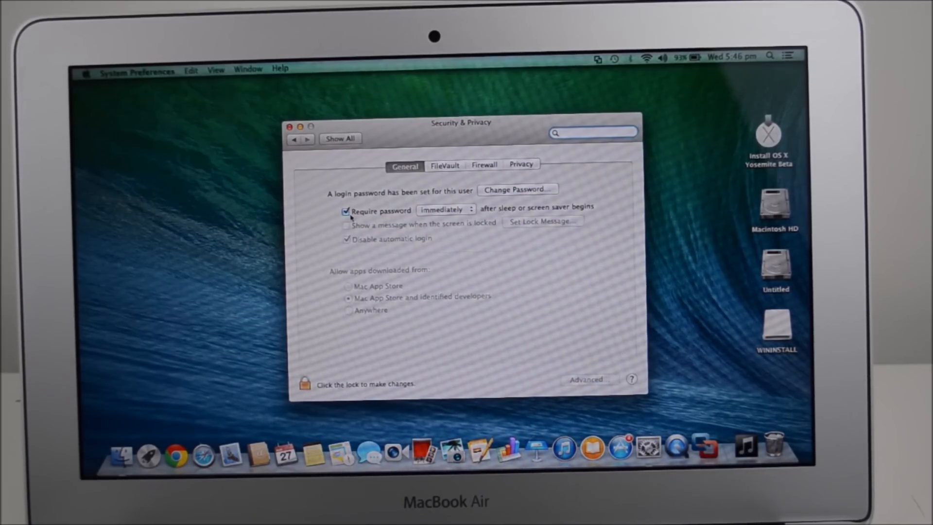
mouse_move(347, 210)
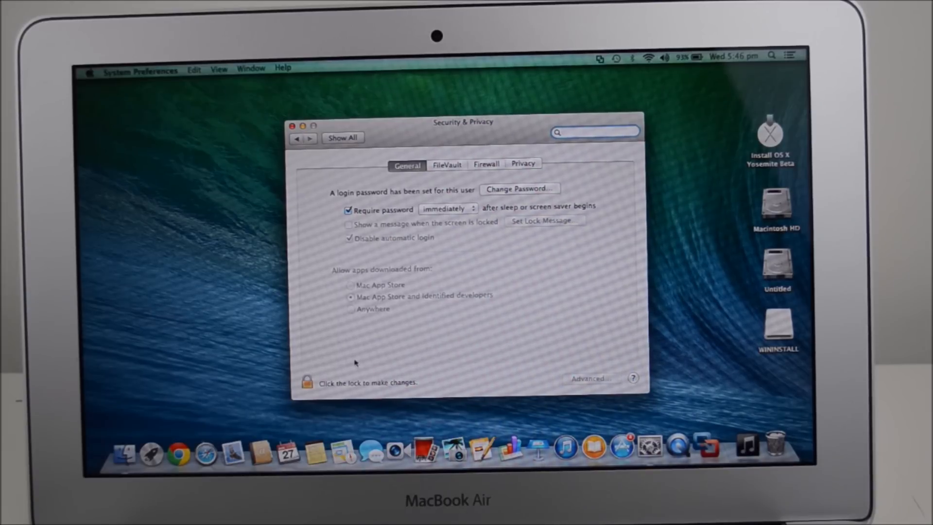
Unlock with the admin password, set Require password to 5 minutes, then relock.
left_click(307, 381)
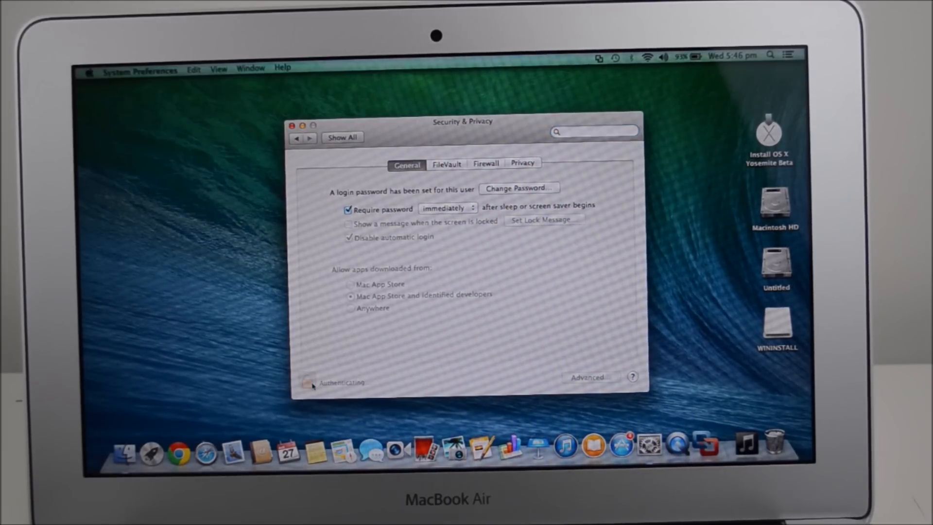
left_click(308, 381)
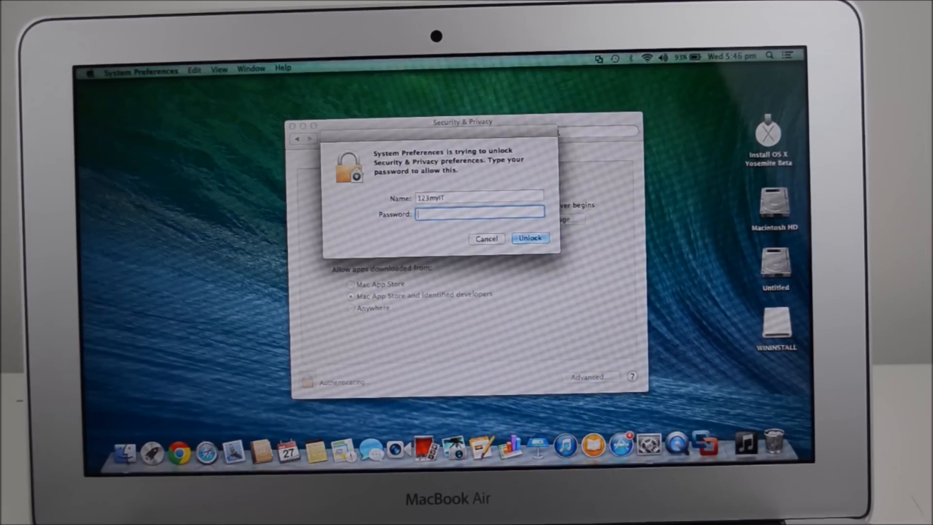
left_click(530, 238)
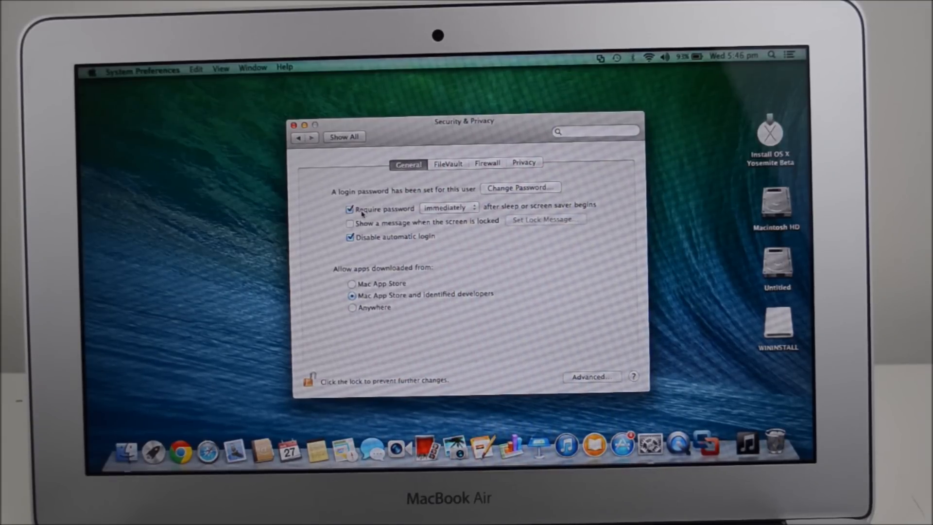
left_click(448, 207)
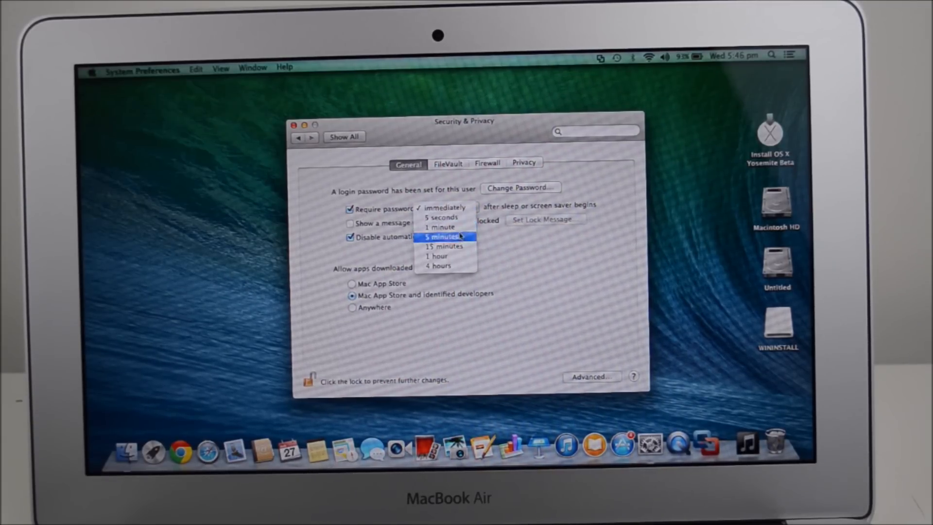
left_click(443, 235)
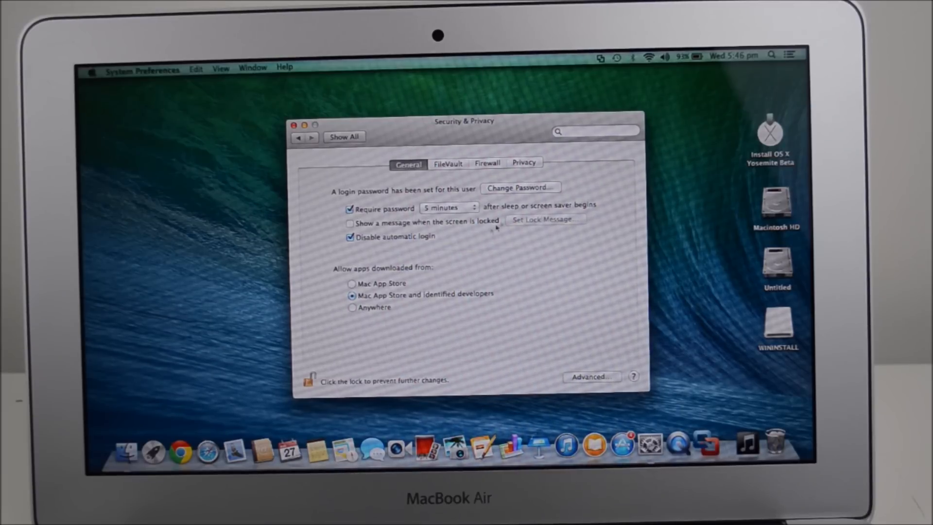
mouse_move(559, 212)
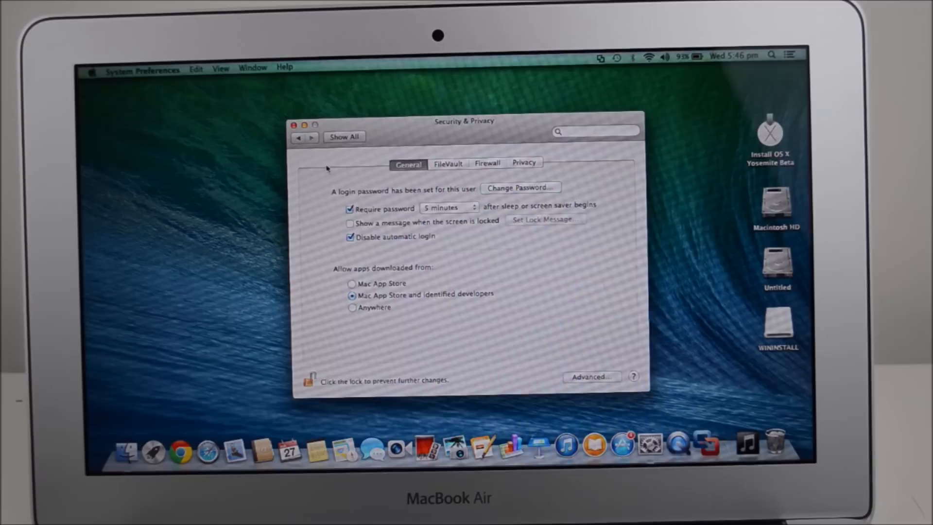
left_click(310, 380)
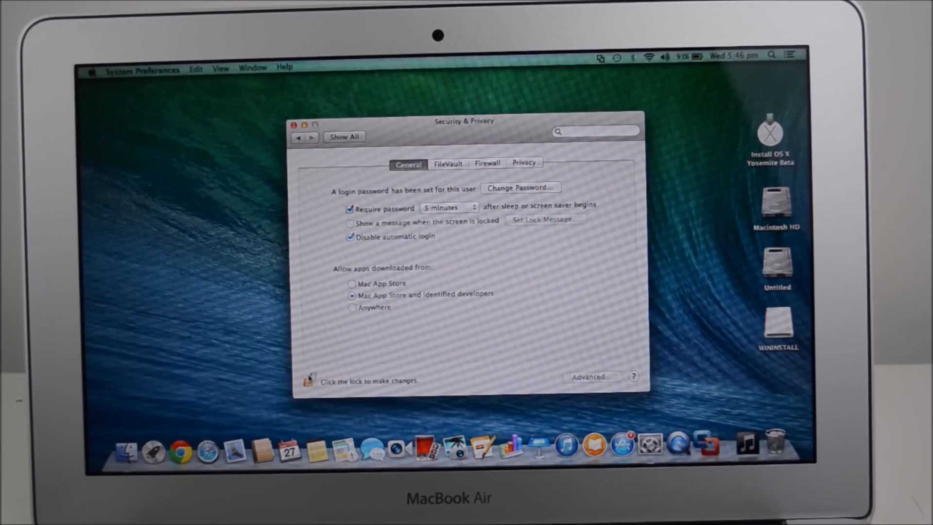
Close Security & Privacy and reopen System Preferences from the Dock.
left_click(295, 125)
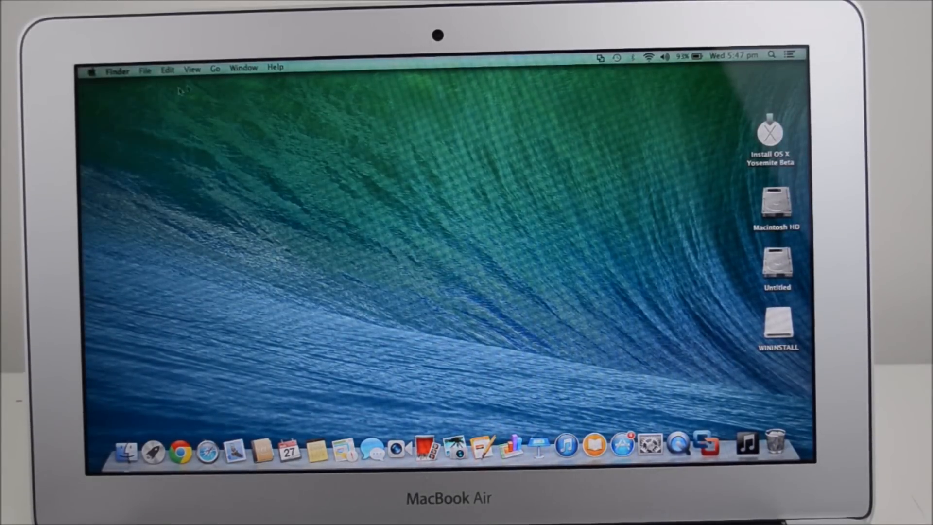
left_click(92, 67)
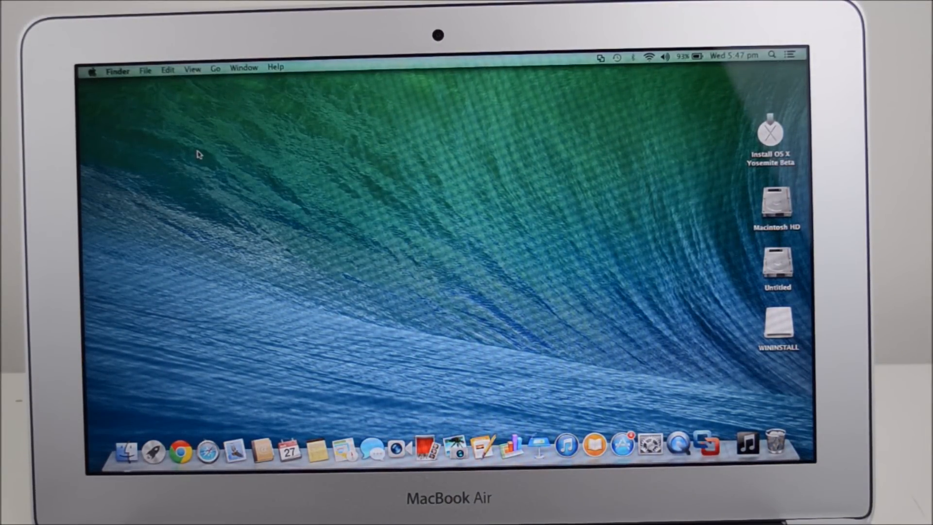
mouse_move(646, 411)
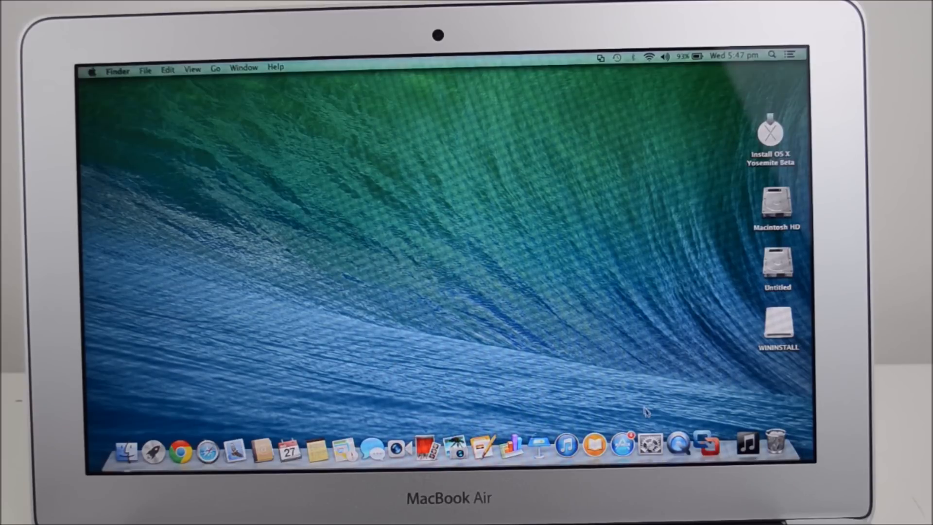
left_click(623, 446)
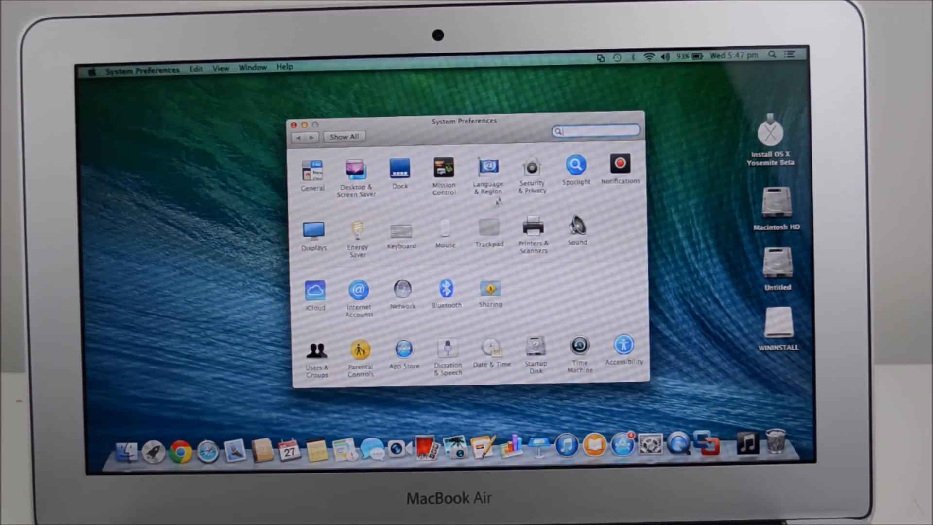
Unlock Security & Privacy, set Require password to Immediately, relock, and close the window.
left_click(531, 165)
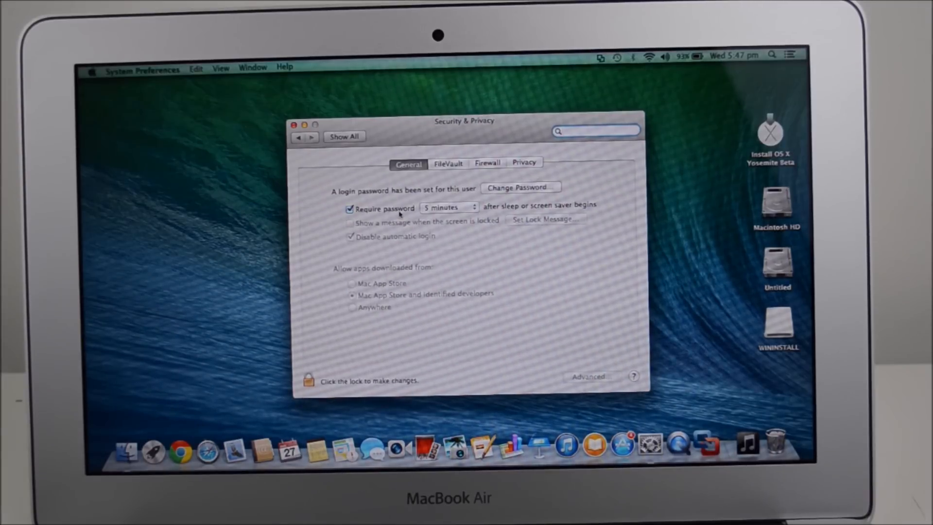
left_click(308, 379)
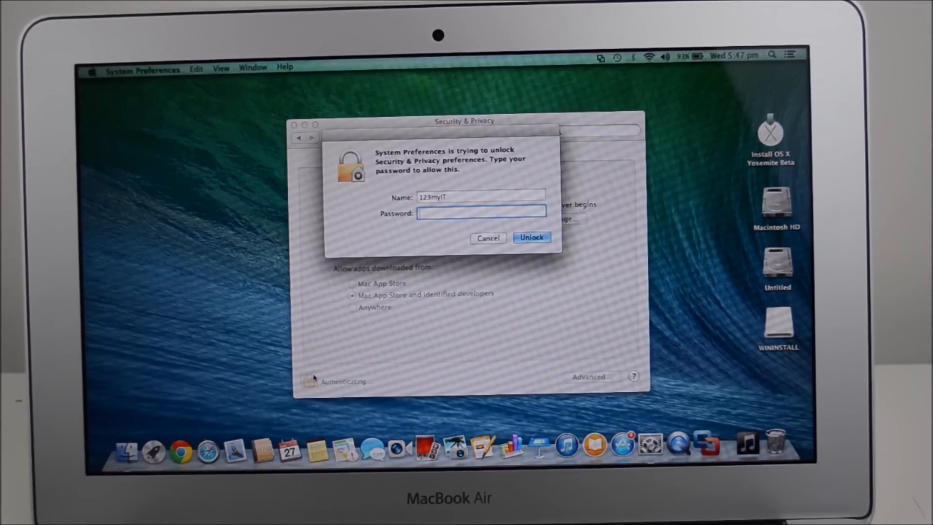
left_click(531, 237)
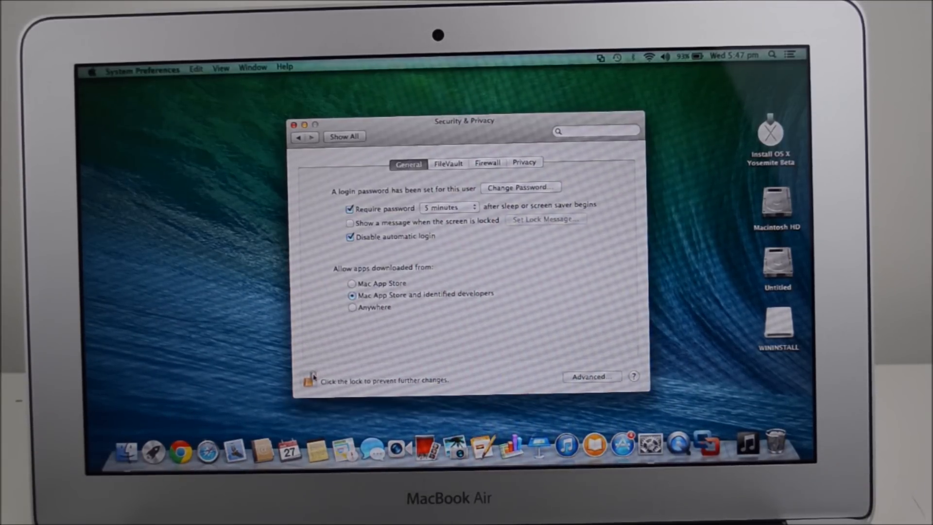
left_click(448, 207)
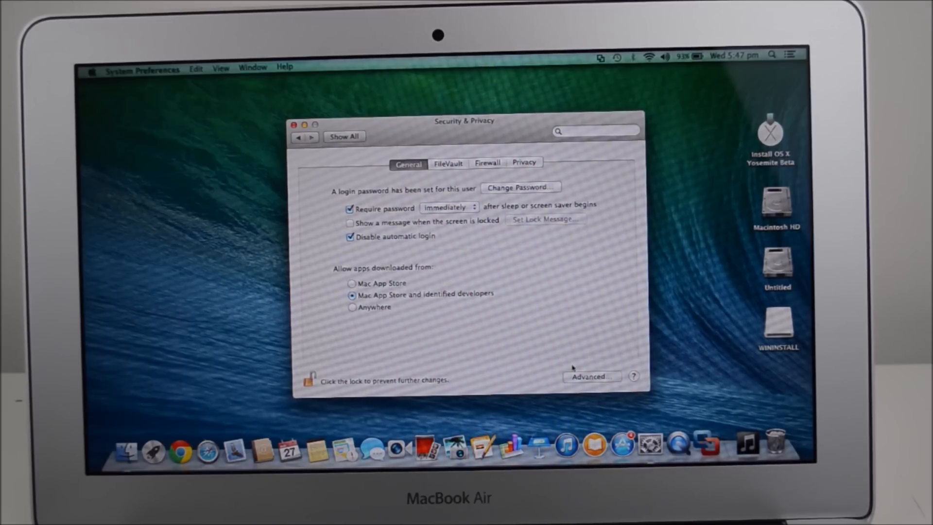
left_click(308, 379)
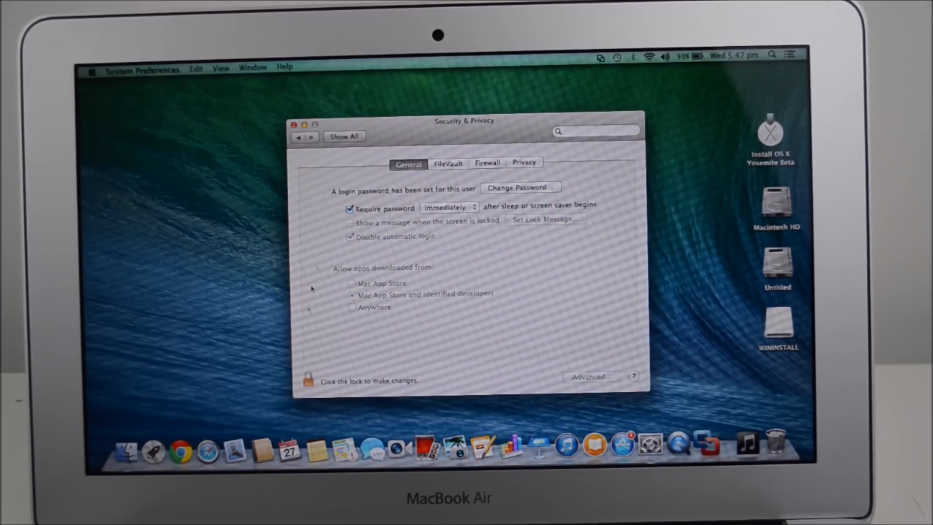
left_click(294, 125)
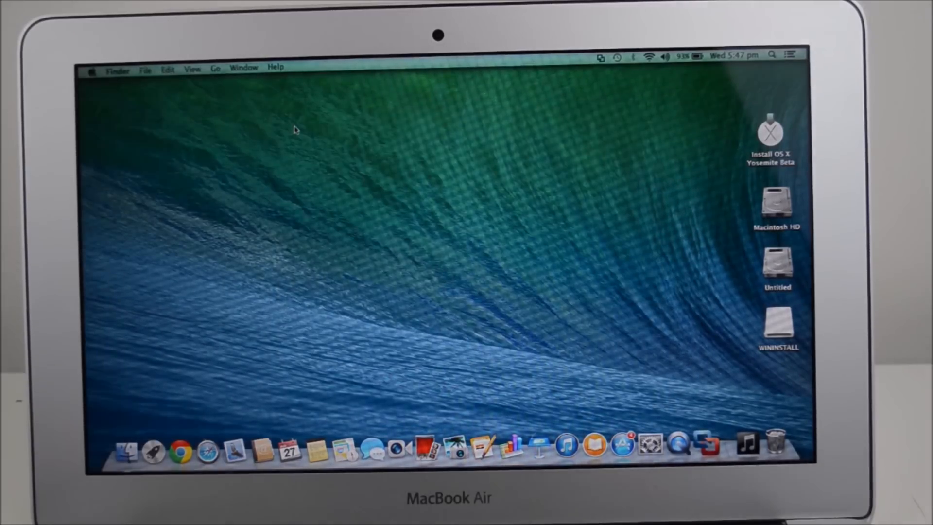
Sleep the Mac via the Apple menu and enter the password at the lock screen.
left_click(92, 70)
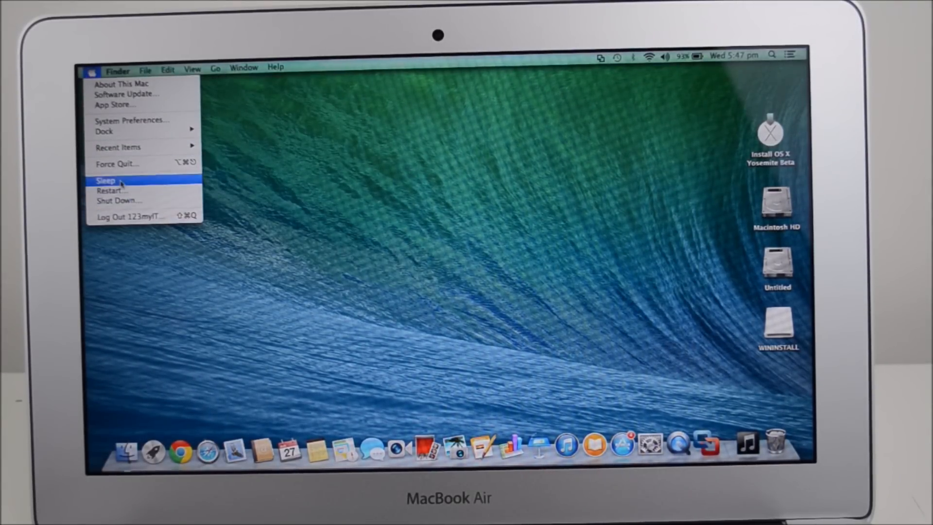
left_click(106, 180)
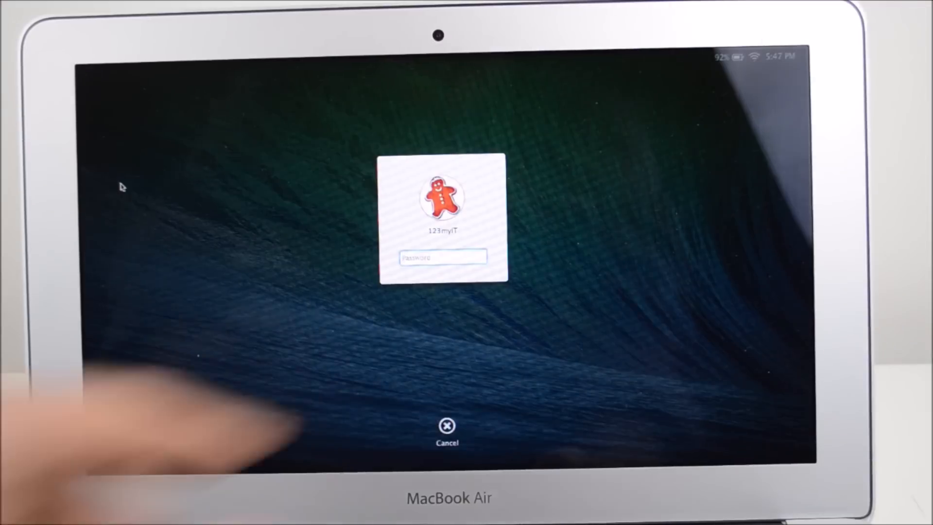
type("•••")
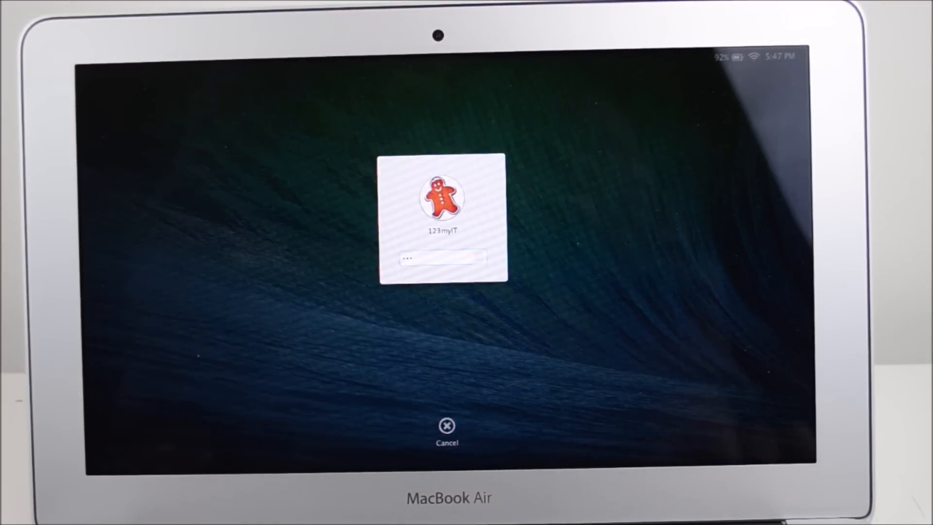